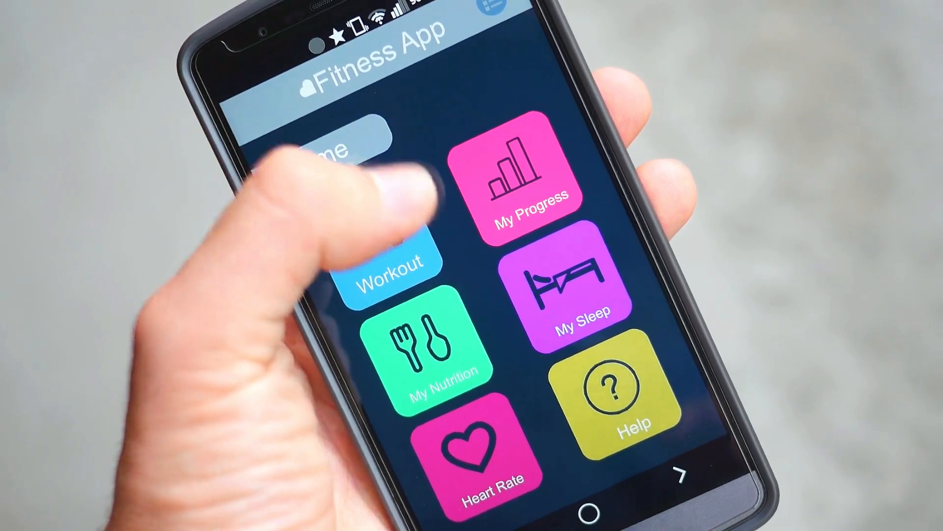
Scroll the Cursor homepage down to the 'Tab, tab, tab' next-edit prediction section.
click(391, 279)
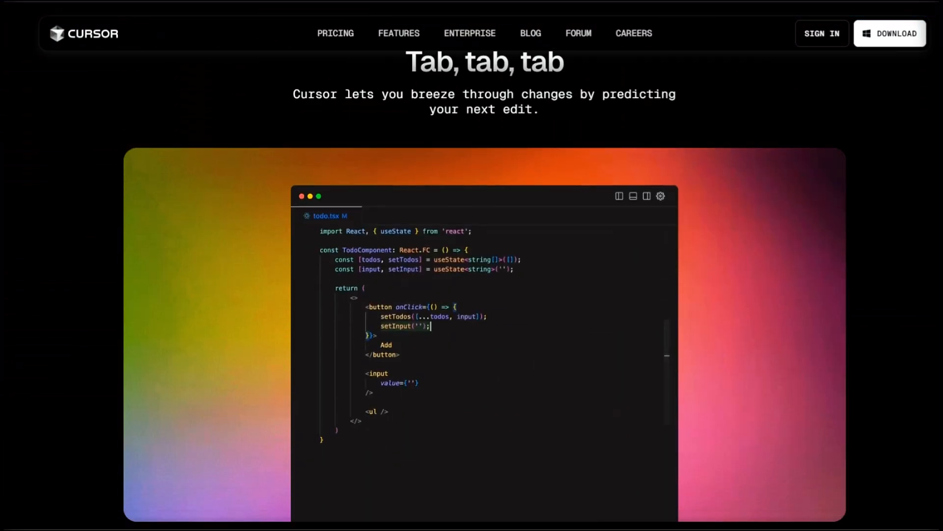
scroll(down, 3)
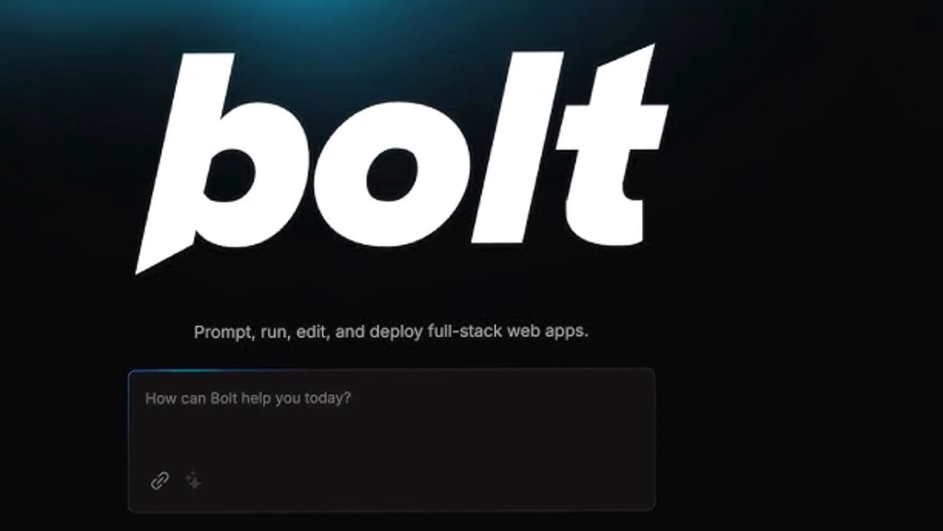
Submit the prompt about the image-generation error from the missing VITE_FAL_KEY and review the .env and terminal.
text(this error appeared when I tried to generate an image I think it's related to missing dependencies can you fix it)
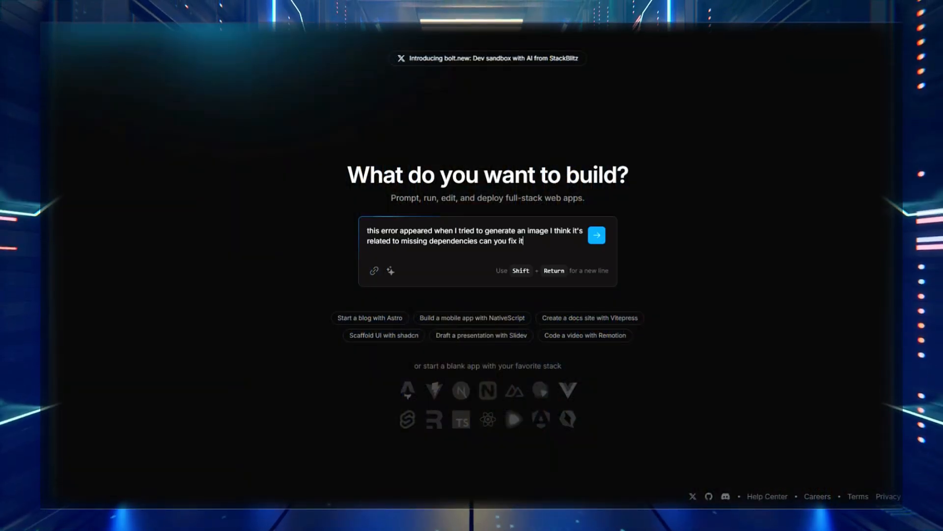
click(597, 234)
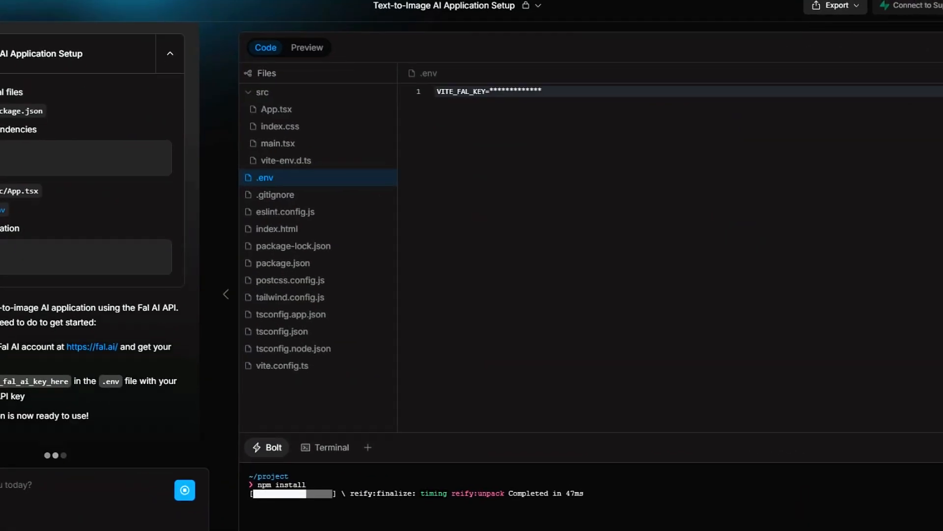
scroll(down, 3)
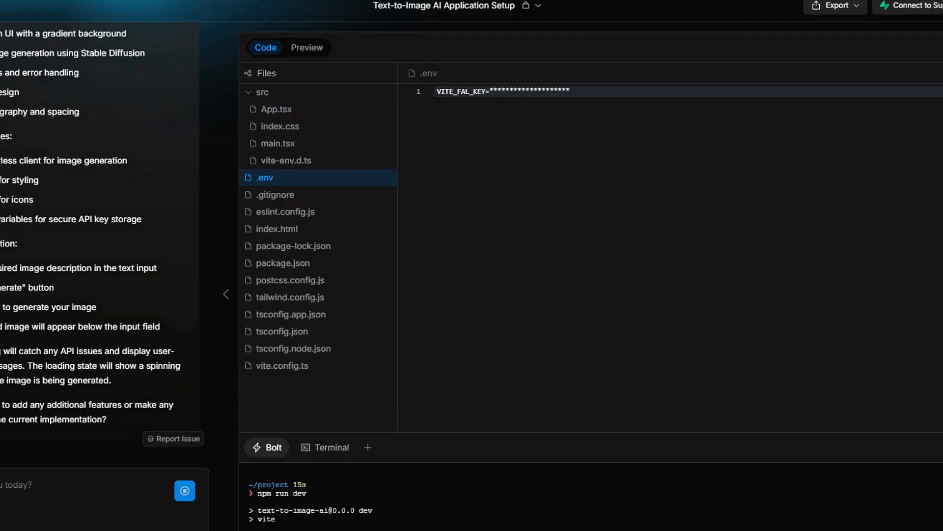
click(307, 47)
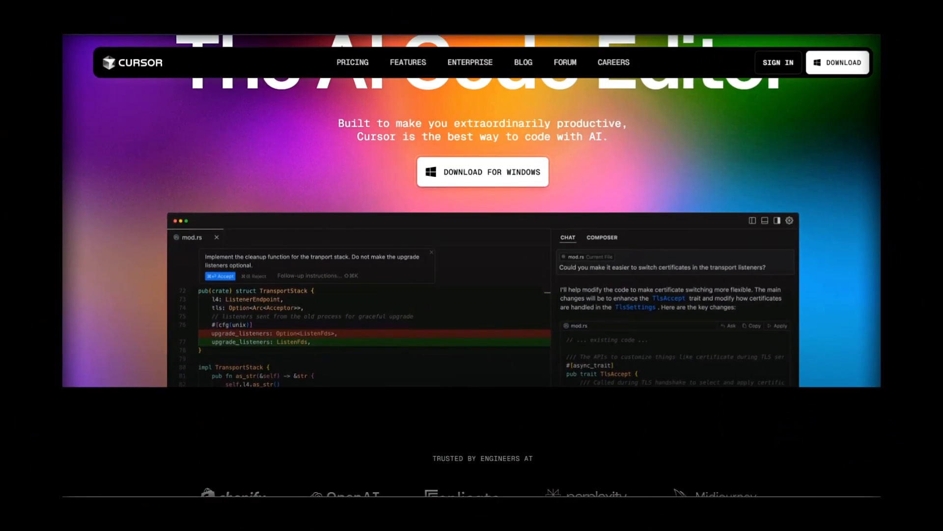
Scroll past the trusted-by logos toward the 'Knows your codebase' section.
scroll(down, 3)
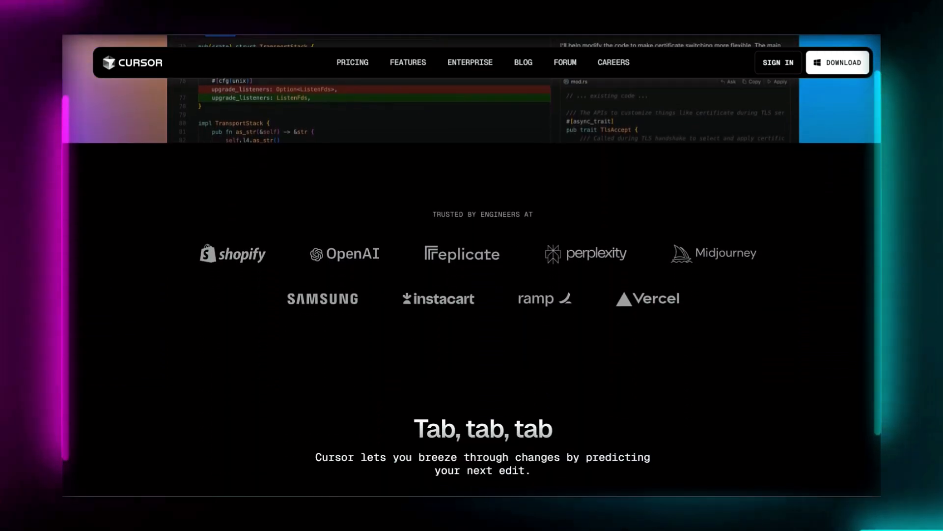
scroll(down, 3)
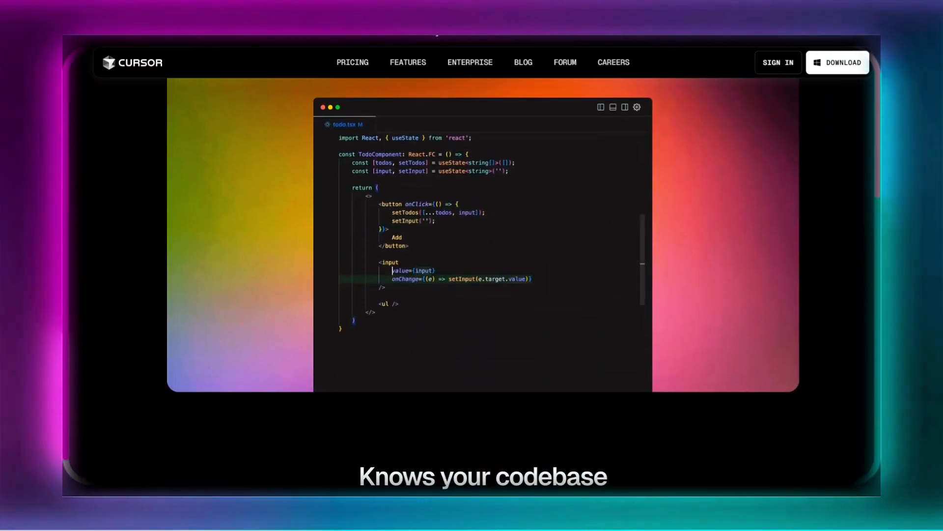